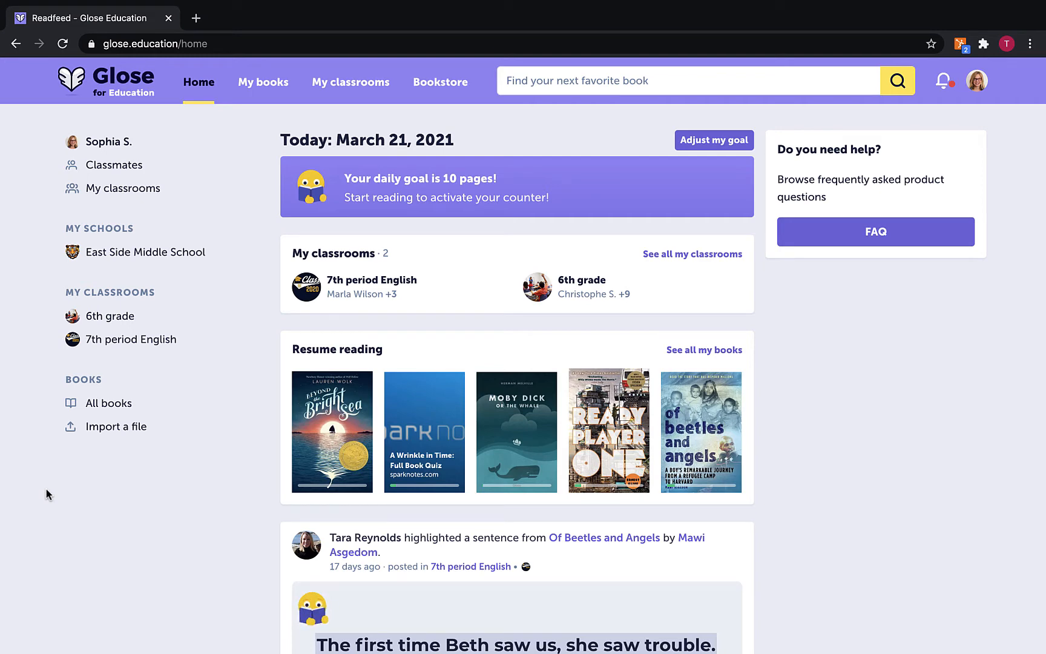
# Open the Currently reading shelf from My books and show its visibility options
pyautogui.click(108, 403)
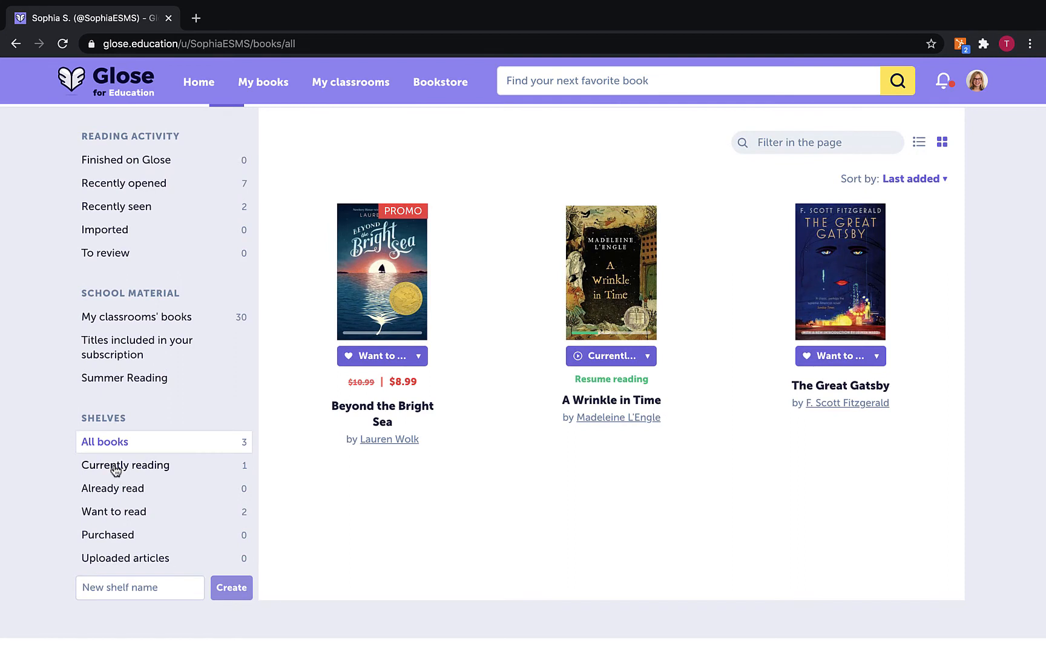
pyautogui.click(124, 464)
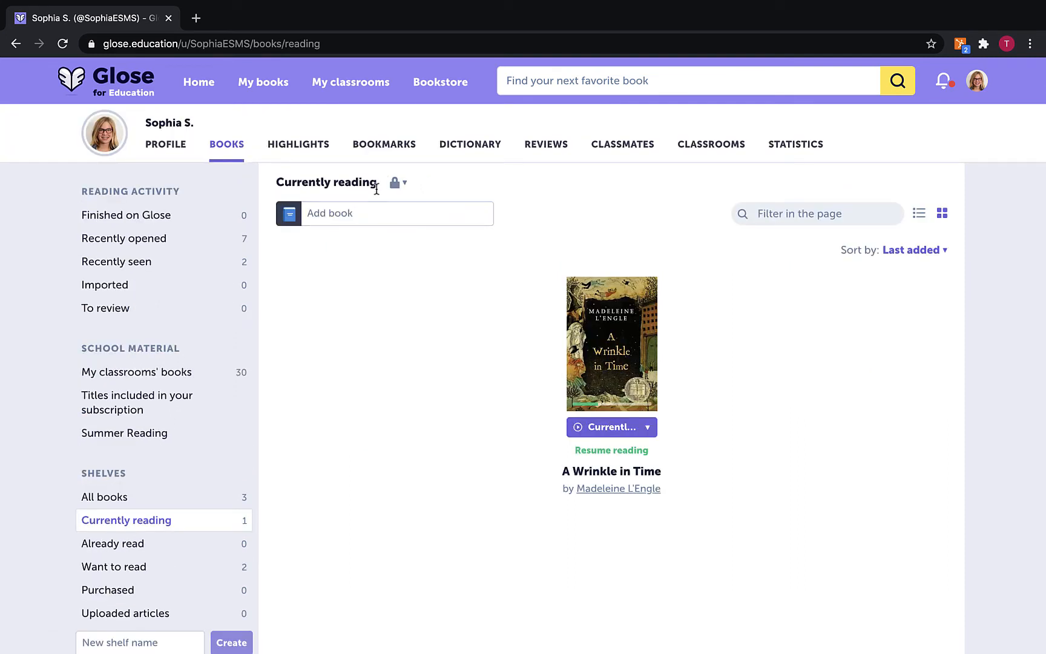
pyautogui.click(403, 182)
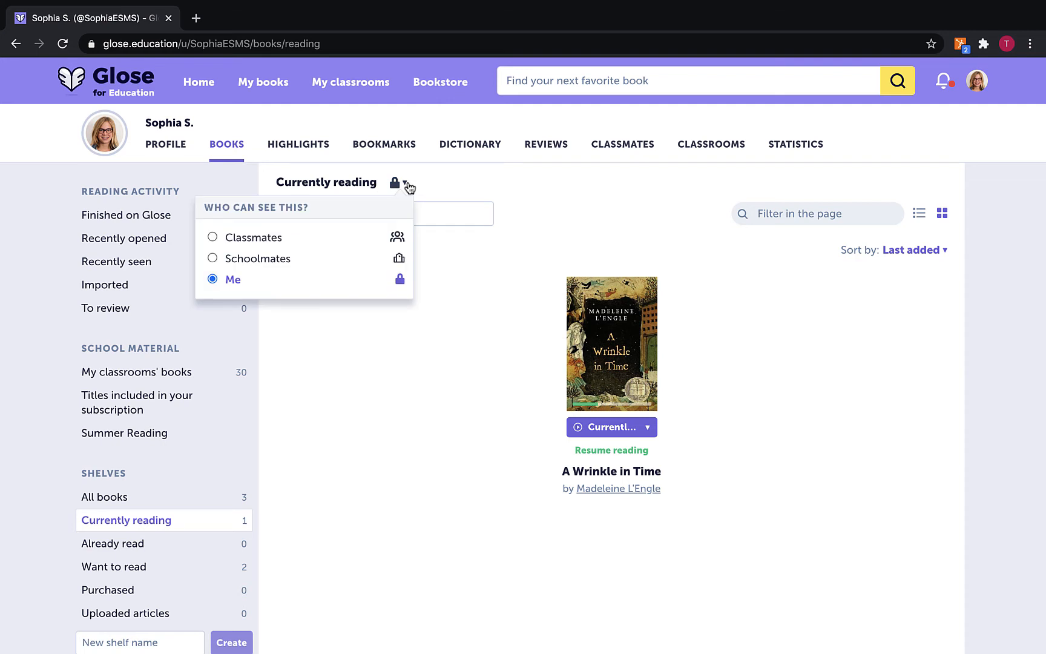
pyautogui.moveTo(217, 258)
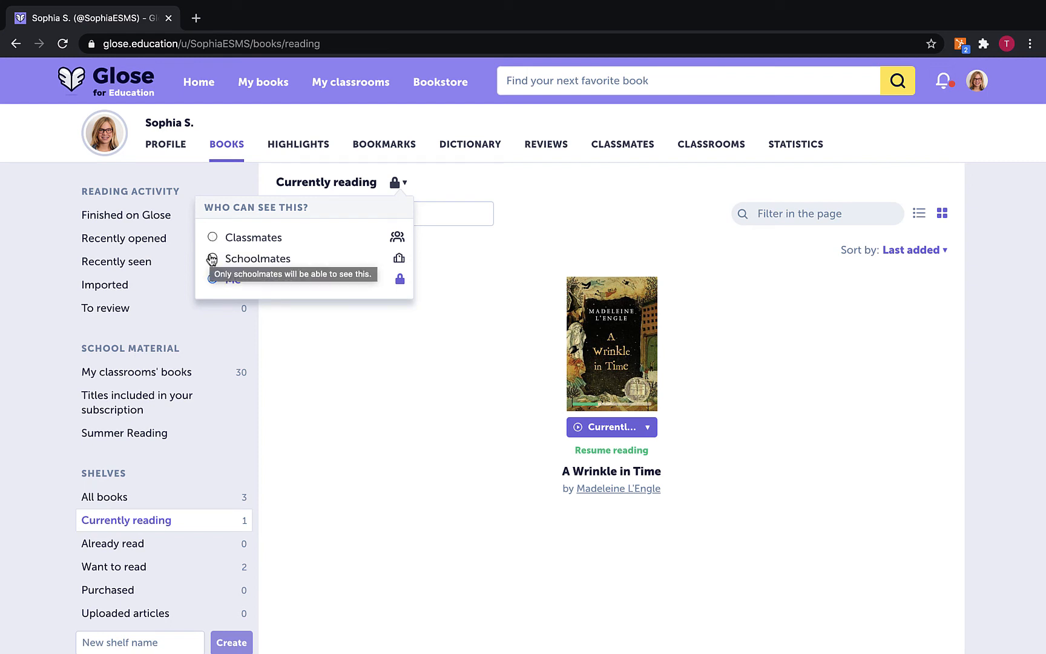
# Change the Currently reading shelf's visibility from Me to Classmates
pyautogui.click(211, 238)
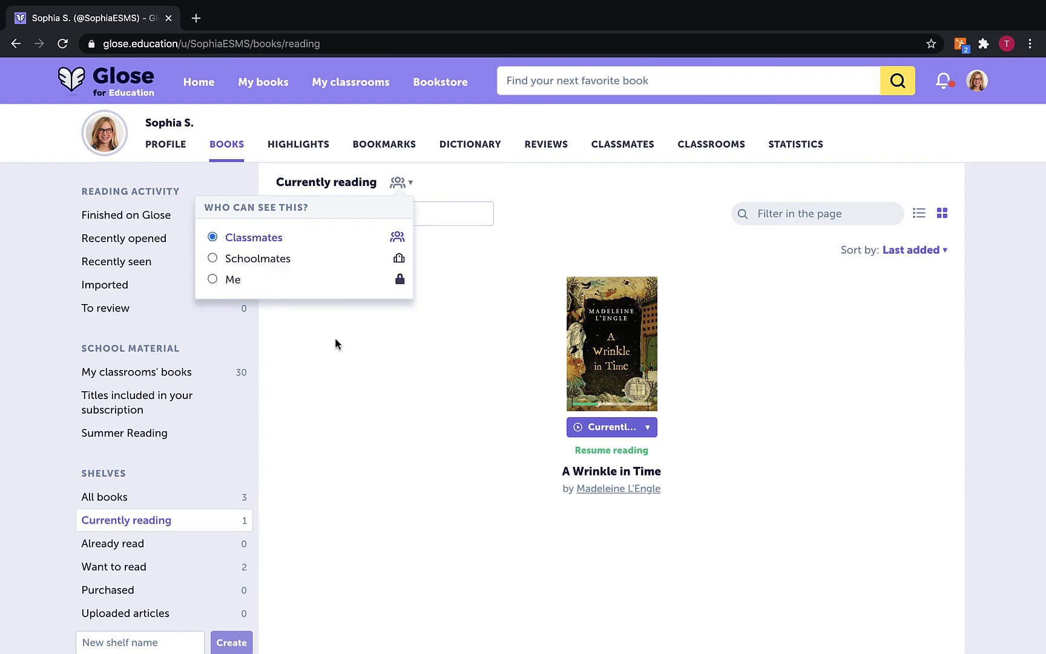